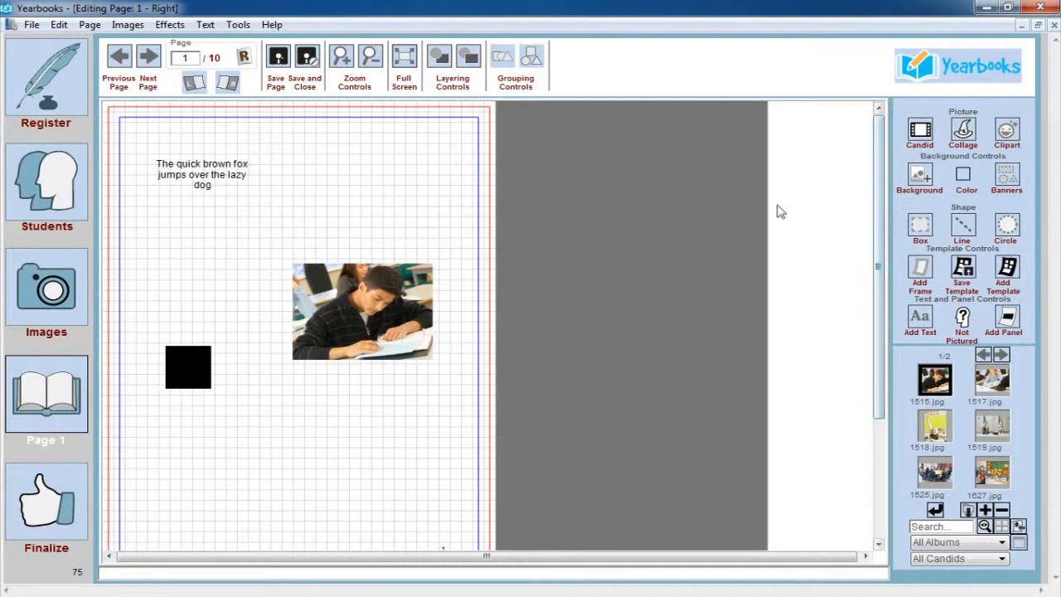
mouse_move(816, 223)
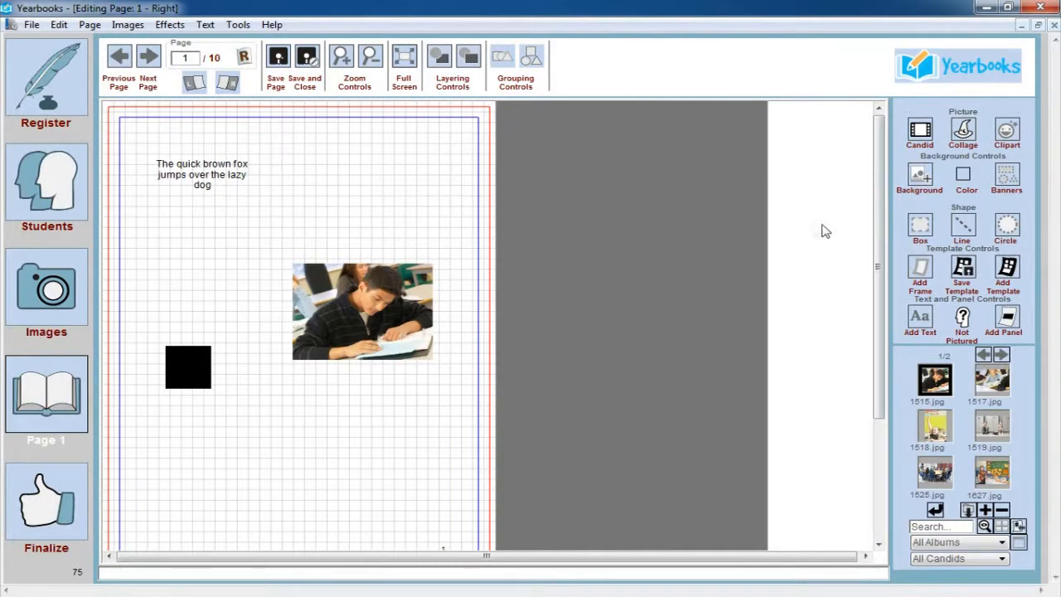
Open the right-click context menu on the classroom candid photo.
right_click(362, 312)
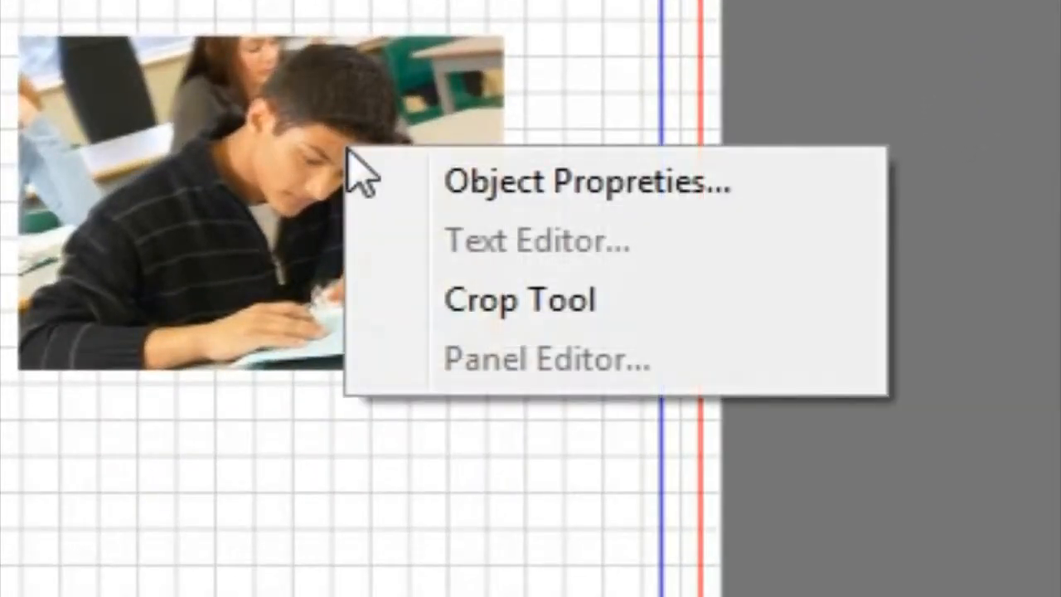
mouse_move(679, 219)
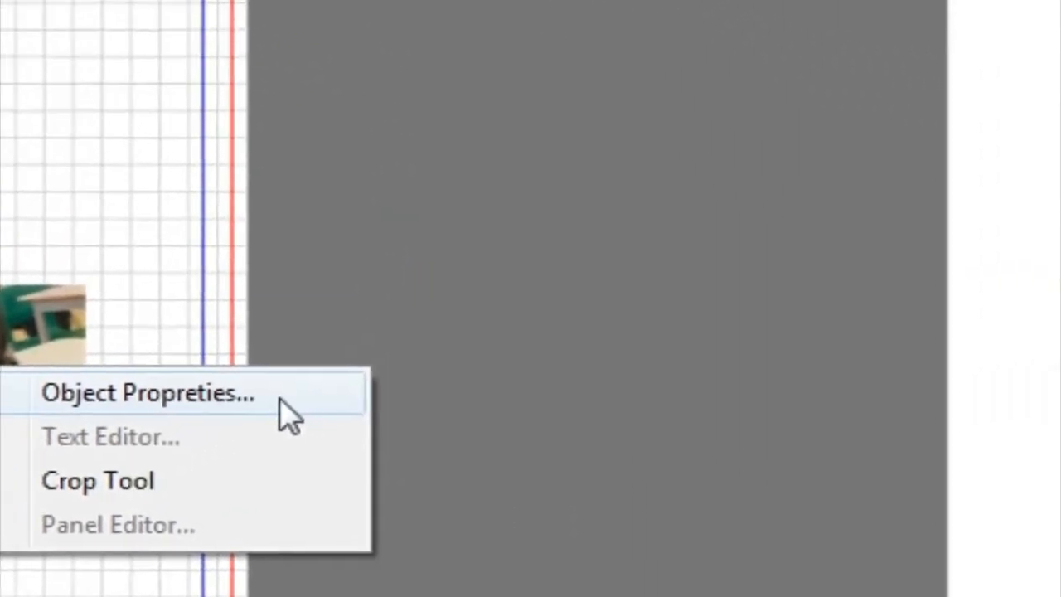
Open Object Properties for the classroom photo to view position, size, rotation and border settings.
left_click(153, 394)
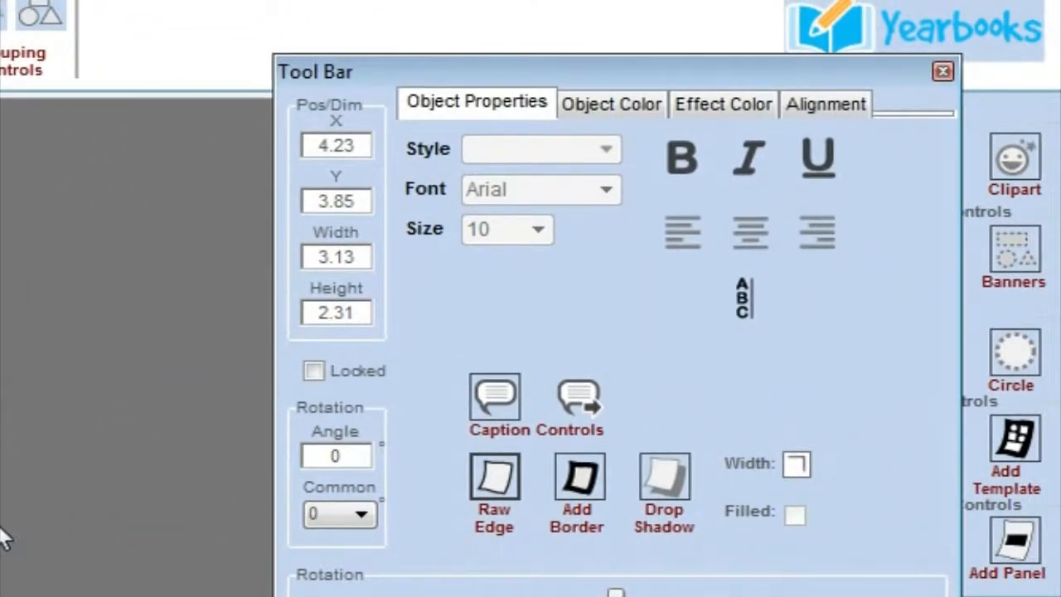
mouse_move(12, 525)
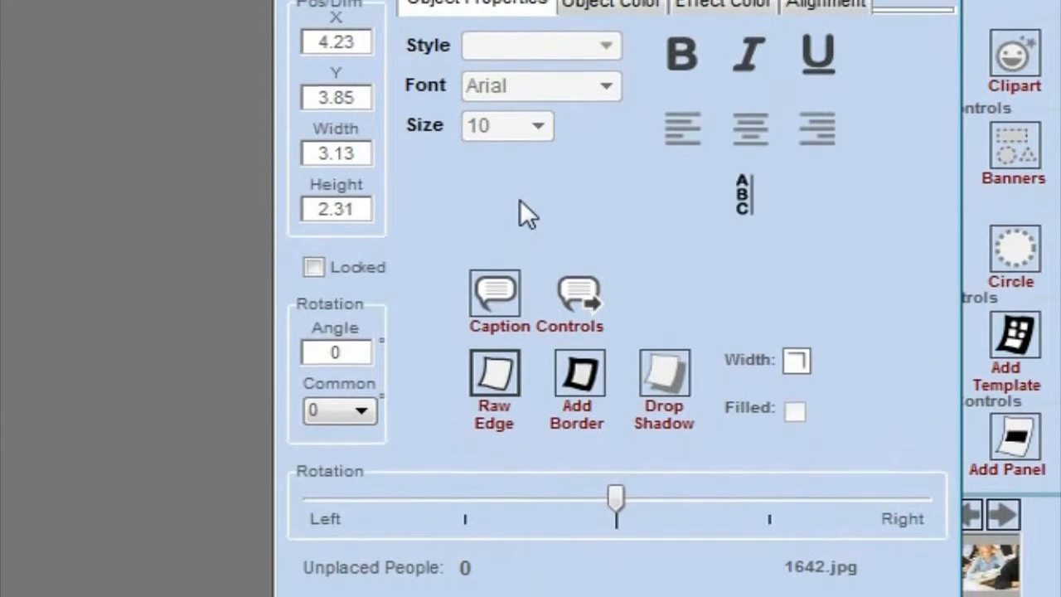
scroll("down", 3)
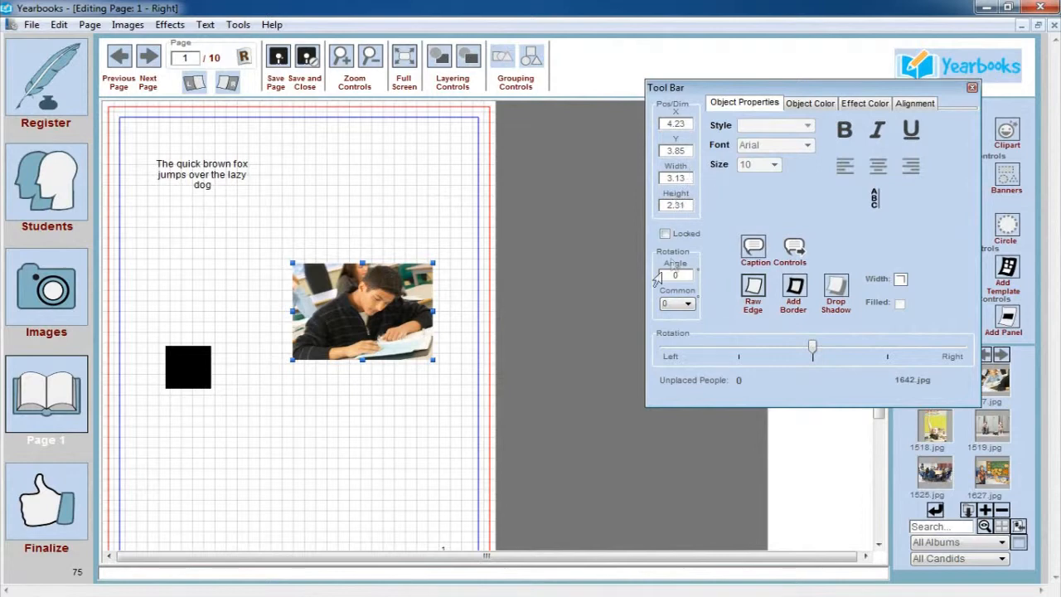
mouse_move(675, 275)
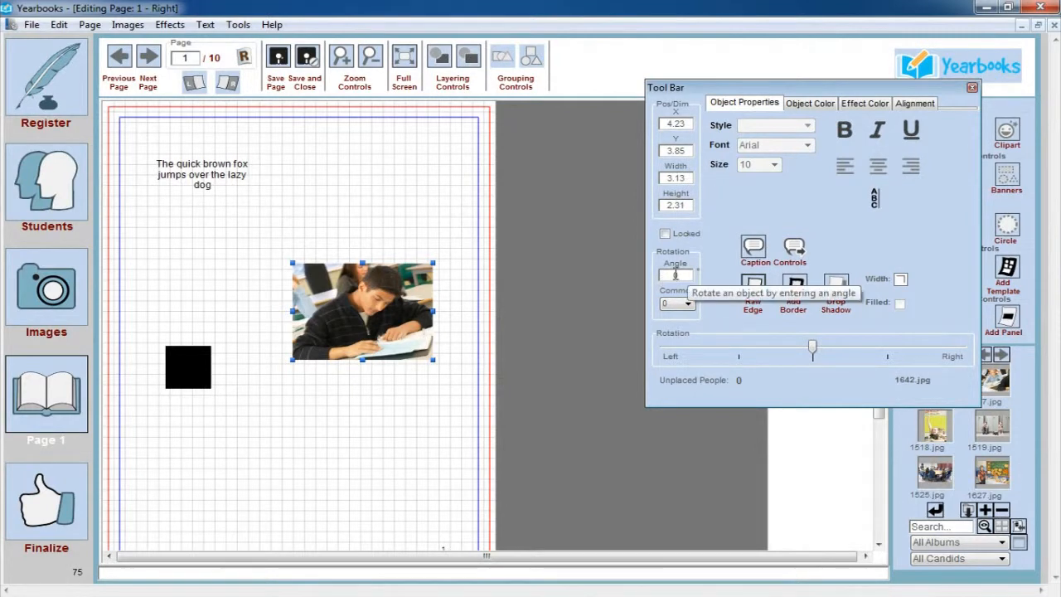
mouse_move(775, 215)
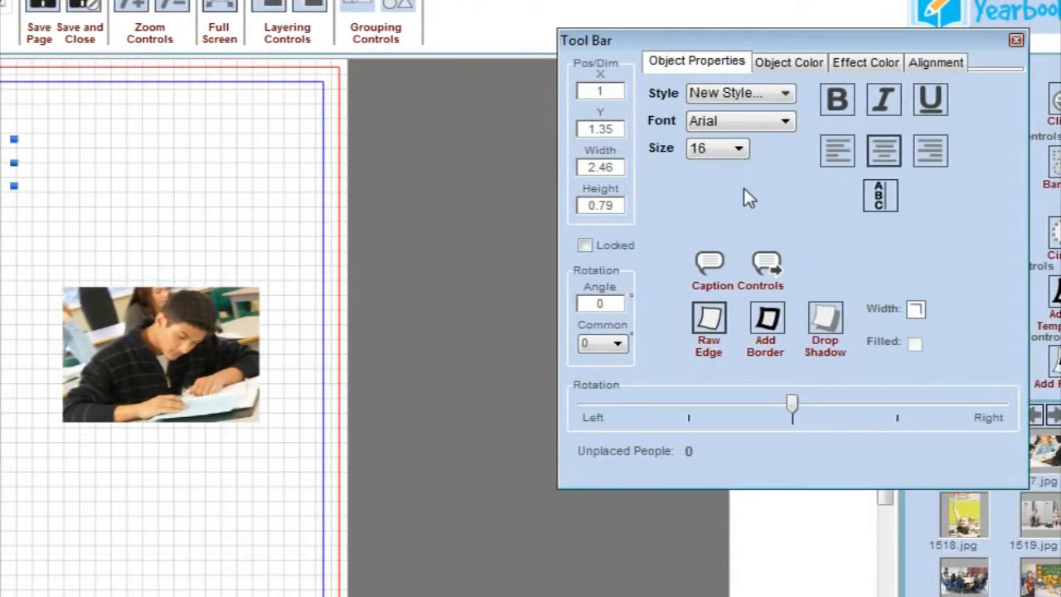
mouse_move(161, 352)
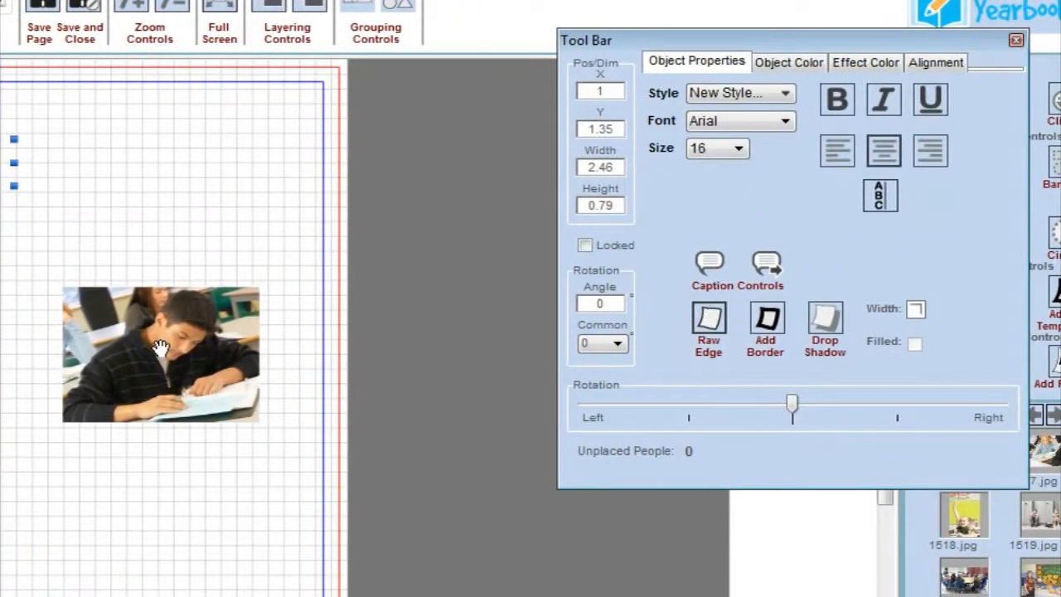
Select the classroom photo and add a border around it.
left_click(161, 346)
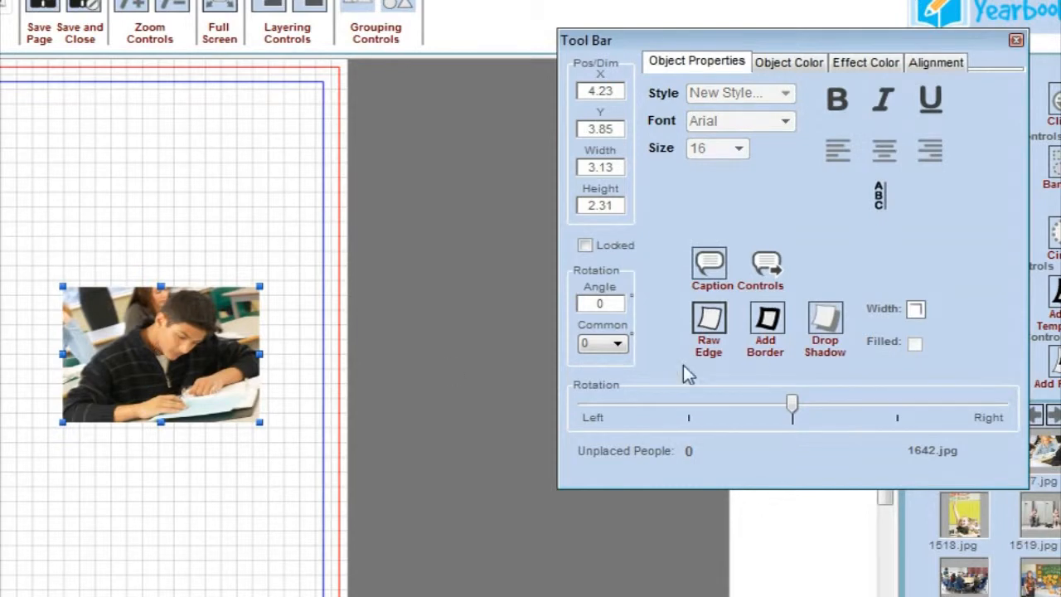
left_click(916, 310)
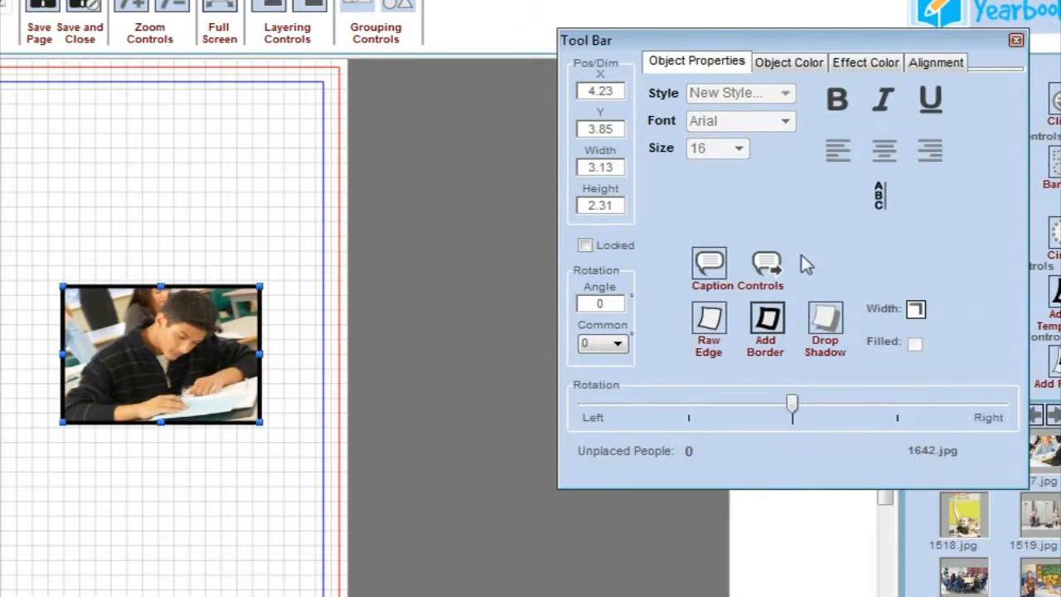
mouse_move(743, 263)
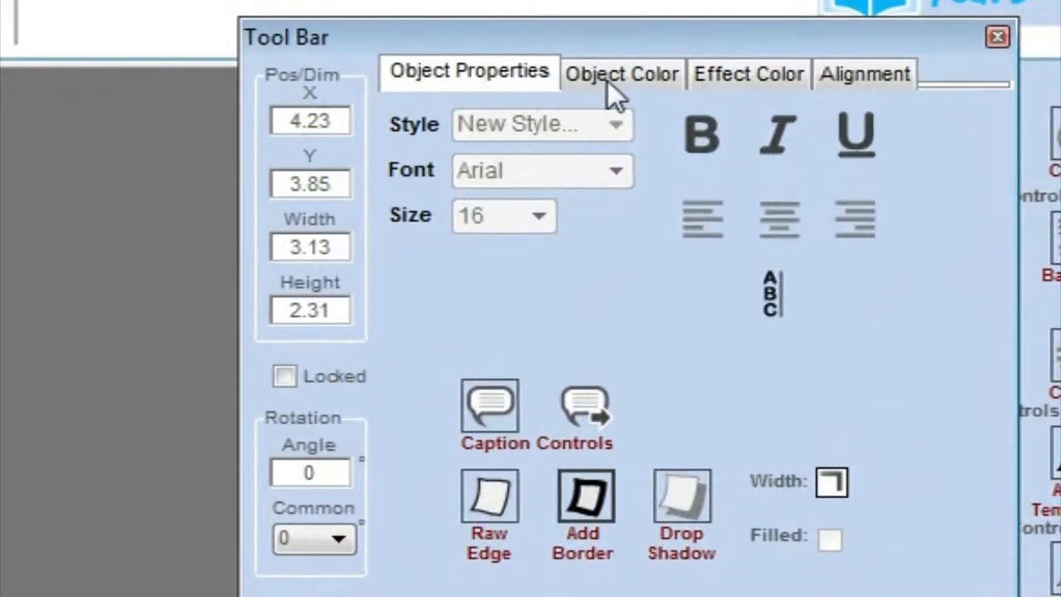
left_click(624, 75)
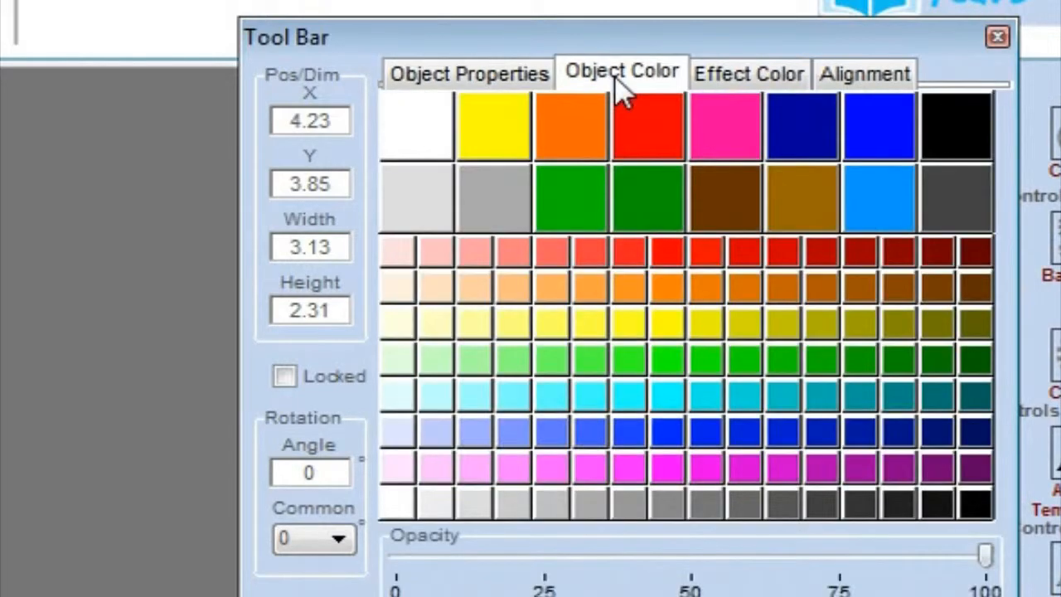
mouse_move(668, 288)
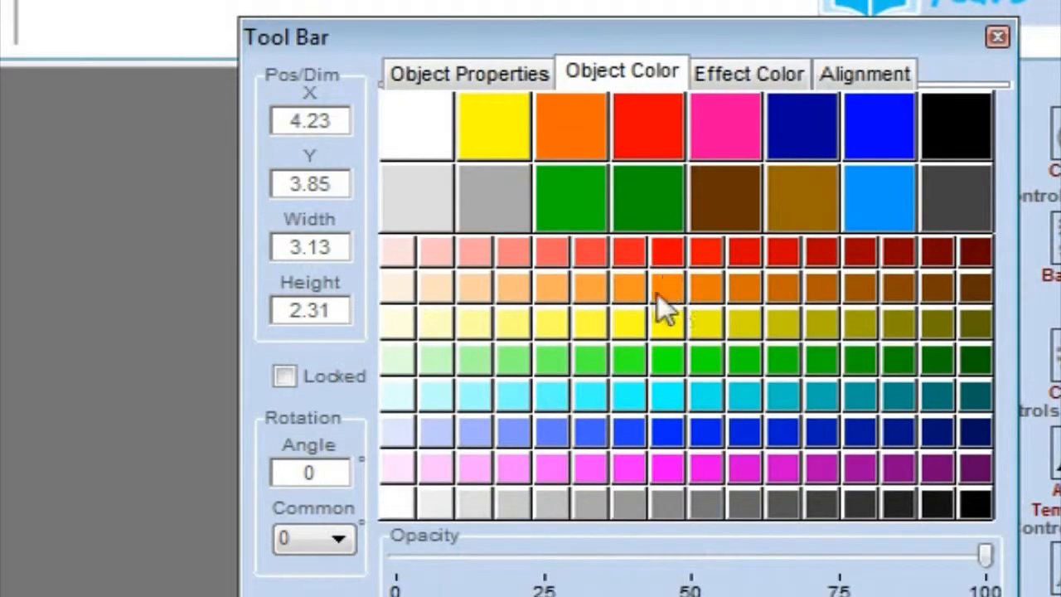
mouse_move(664, 302)
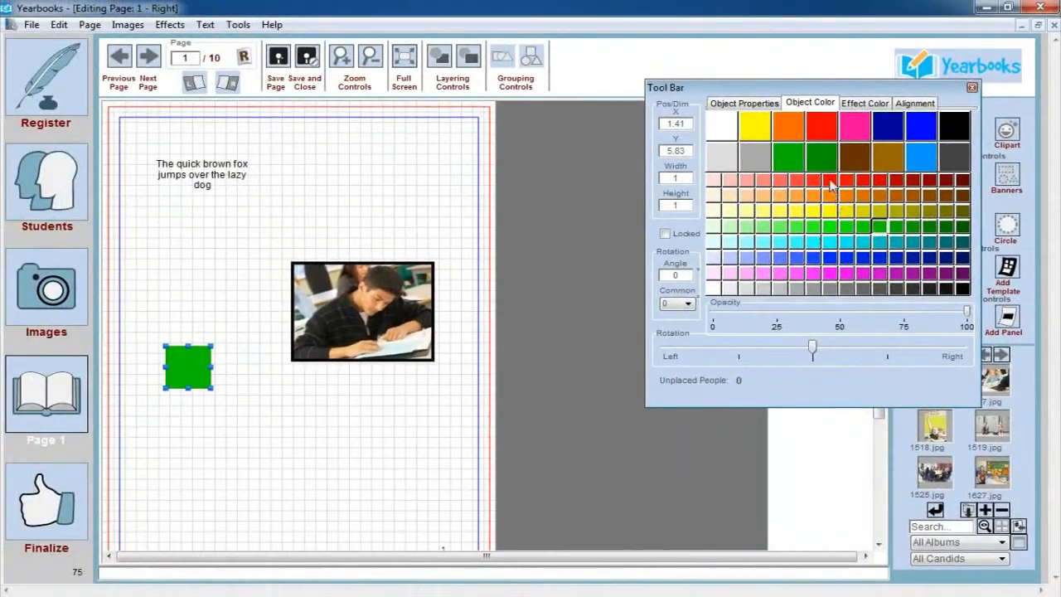
Fill the square shape red using a red swatch in Object Color.
left_click(838, 181)
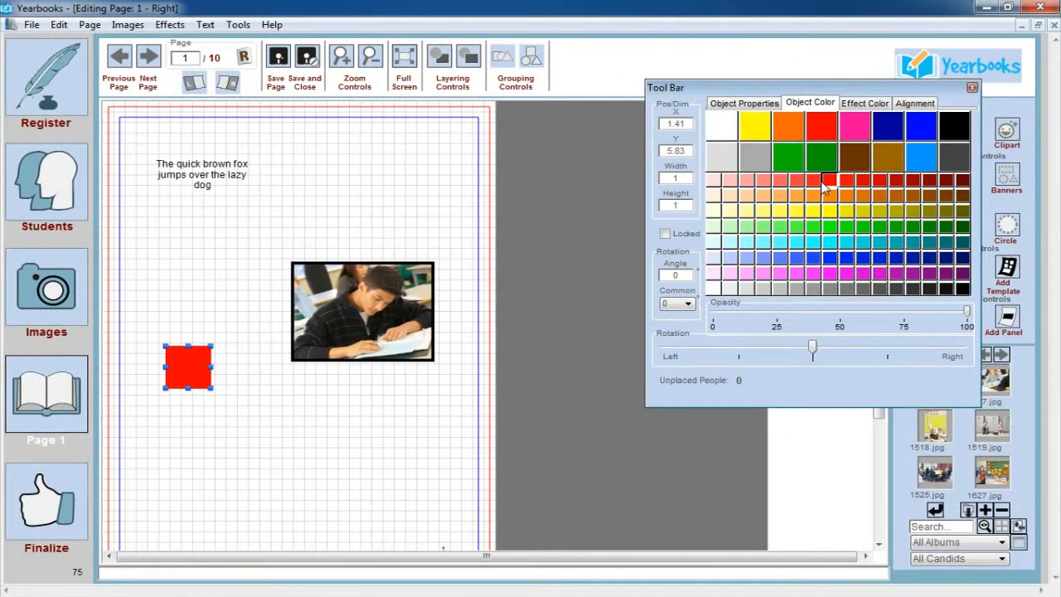
Set the photo border's effect colour, trying light blue and then red.
left_click(865, 103)
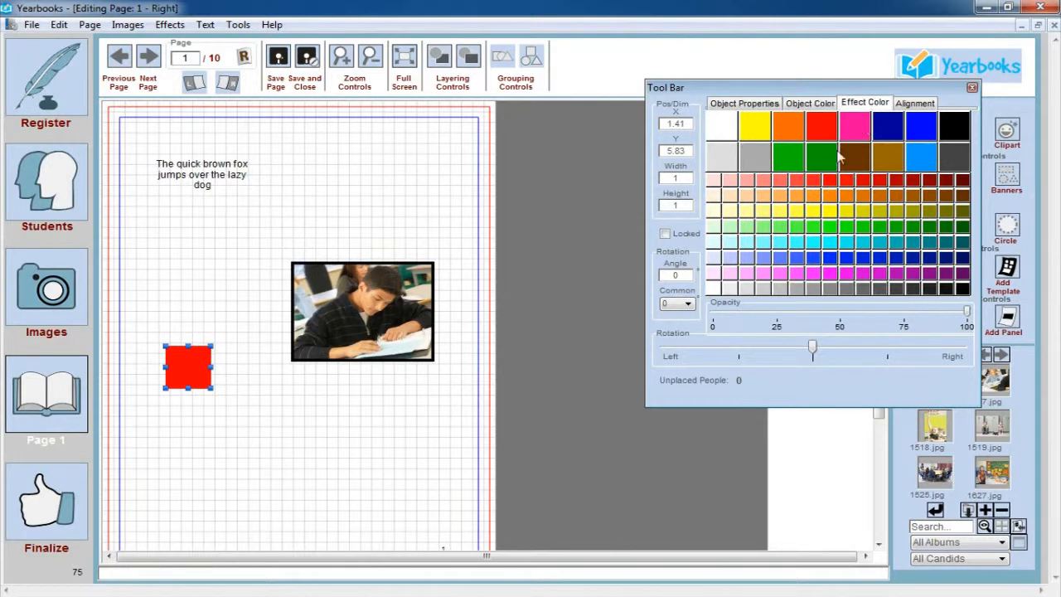
mouse_move(767, 201)
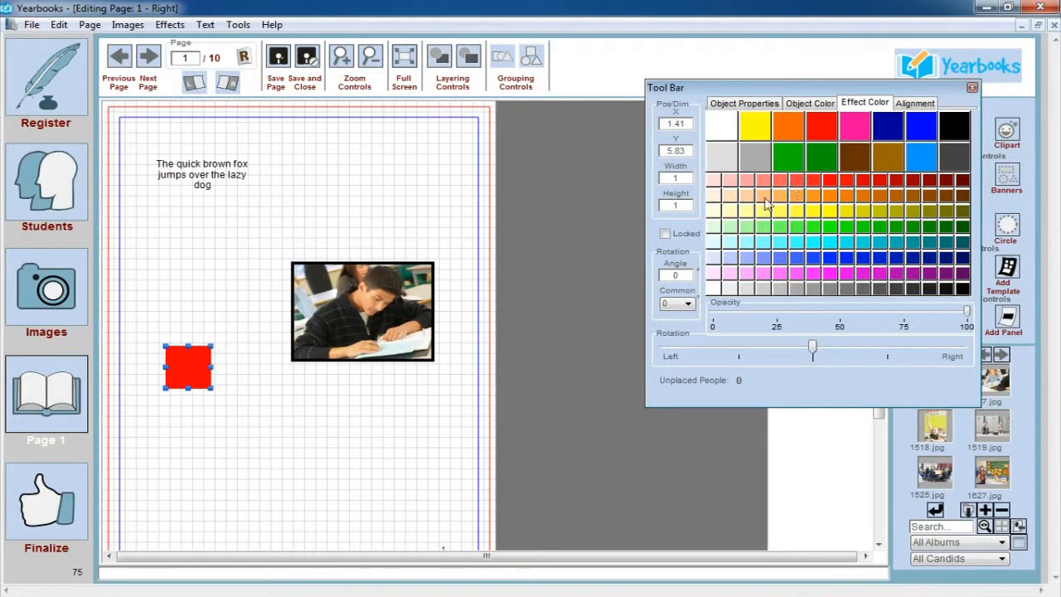
mouse_move(725, 226)
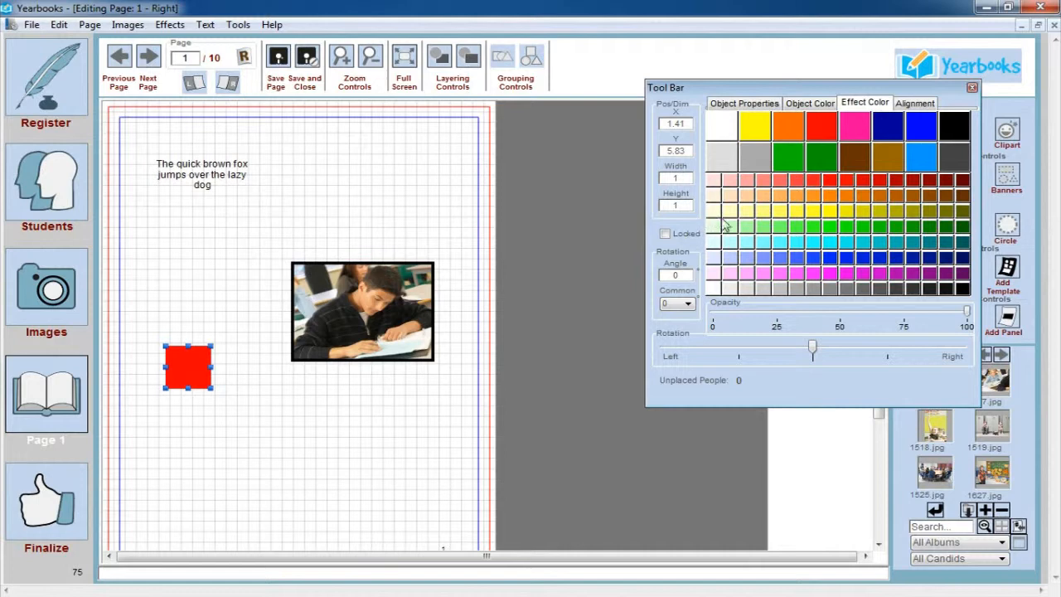
mouse_move(467, 271)
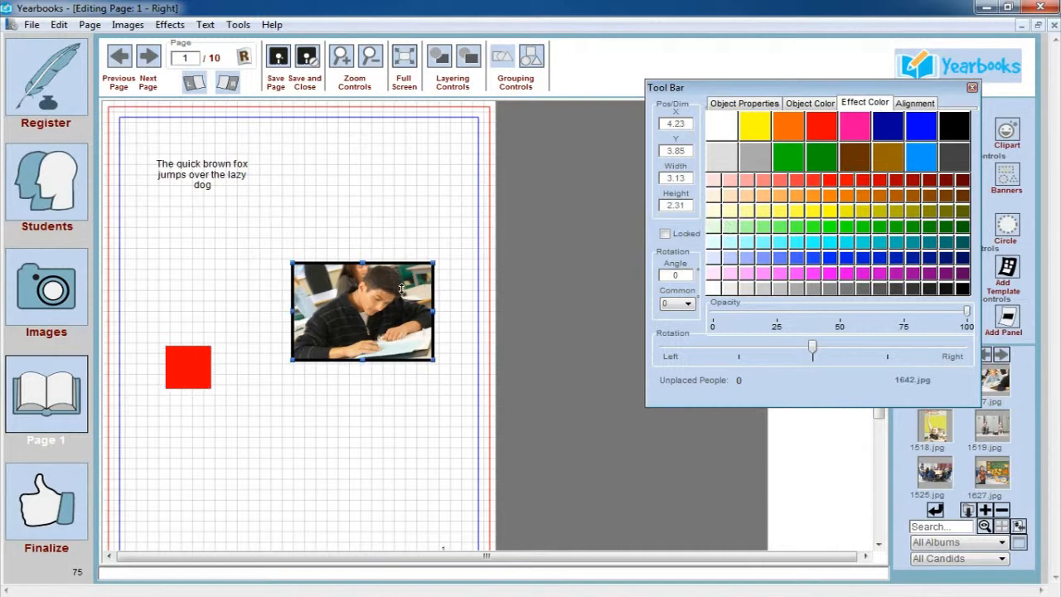
mouse_move(594, 262)
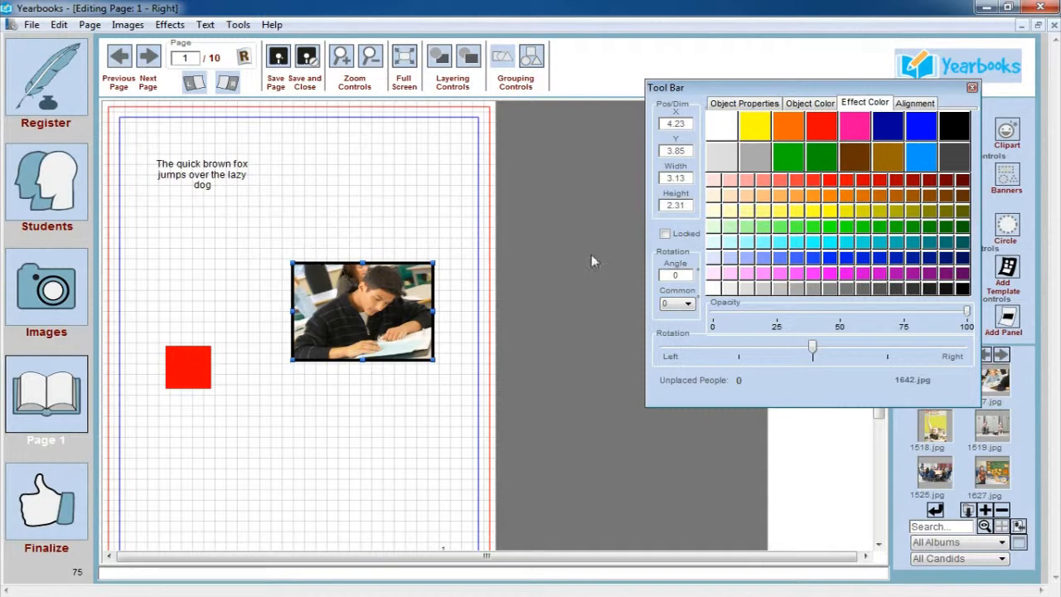
left_click(886, 130)
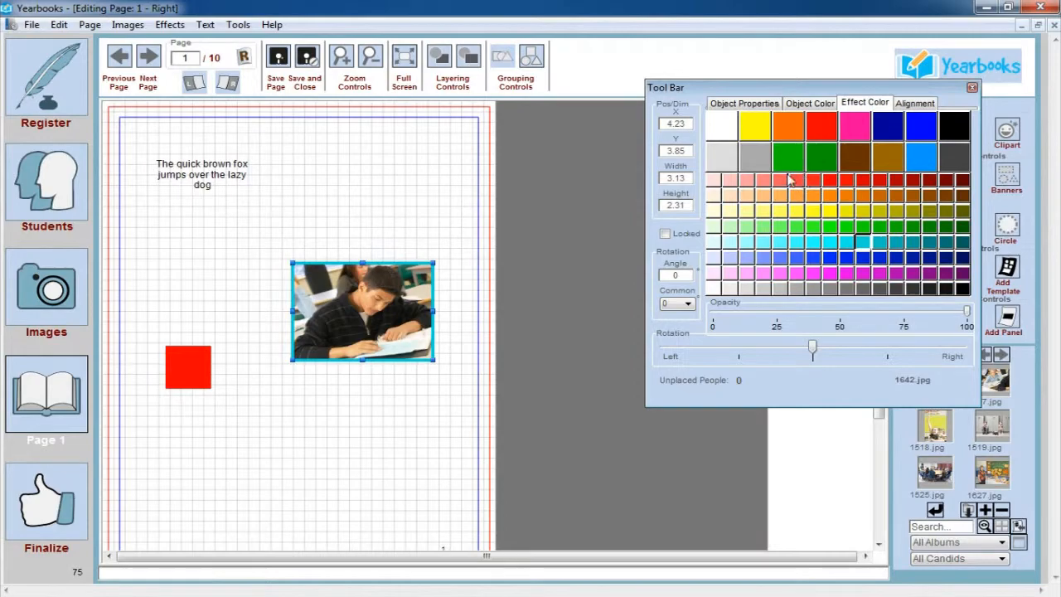
left_click(906, 102)
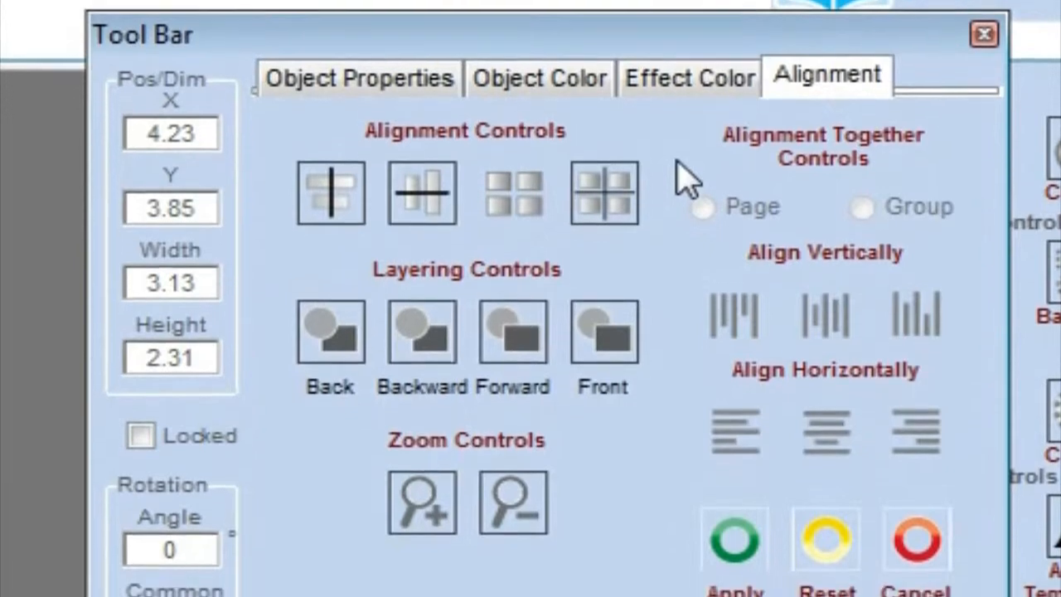
scroll("down", 3)
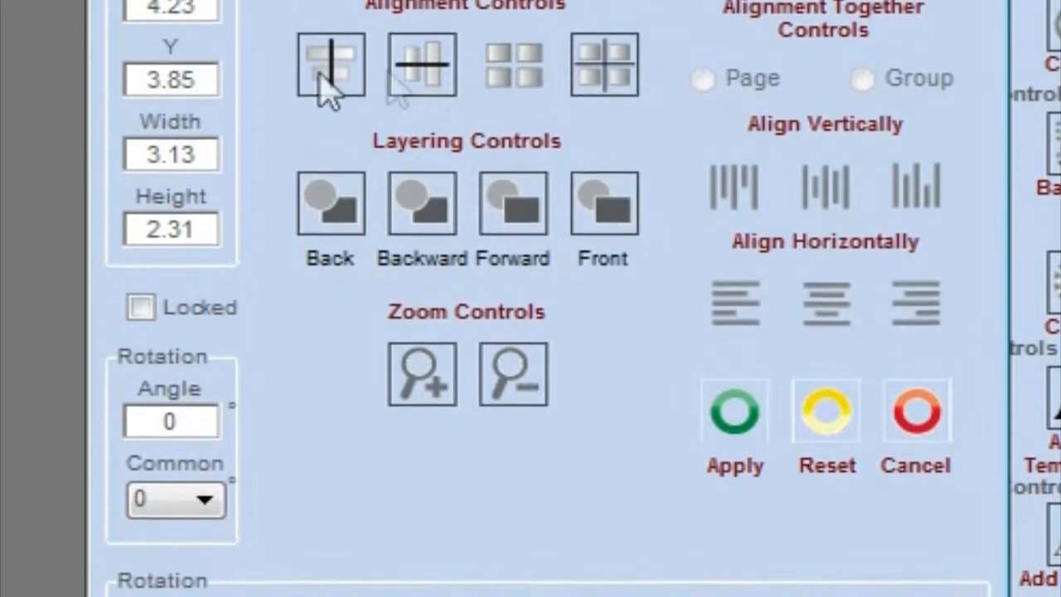
scroll("down", 3)
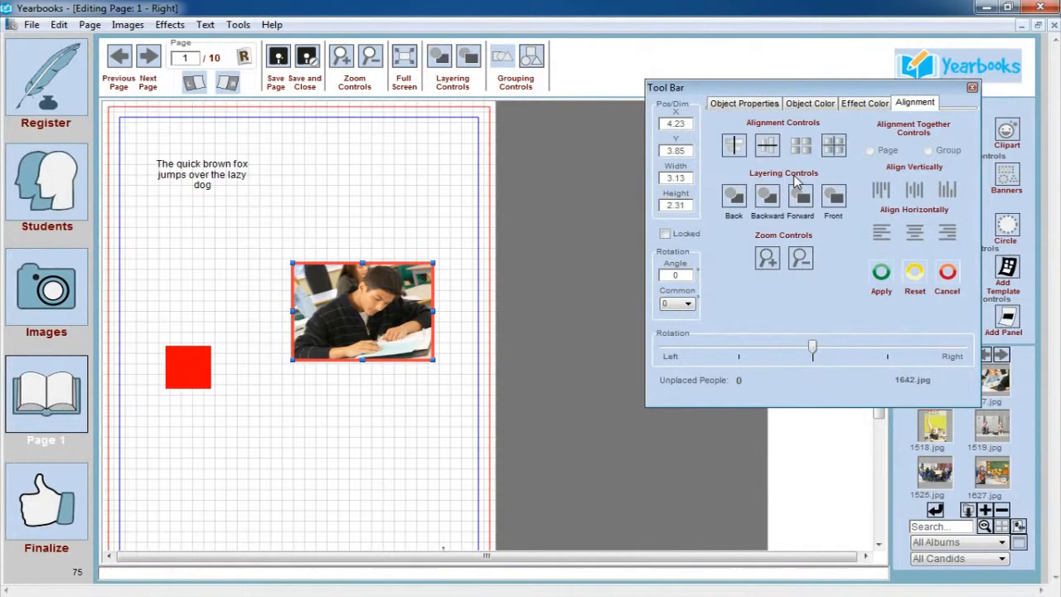
mouse_move(830, 169)
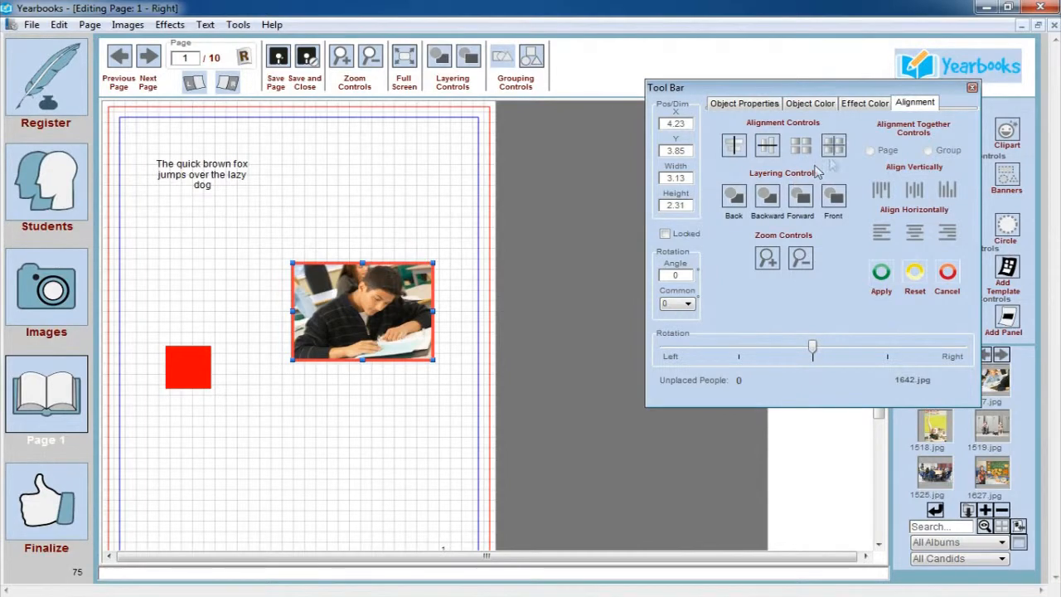